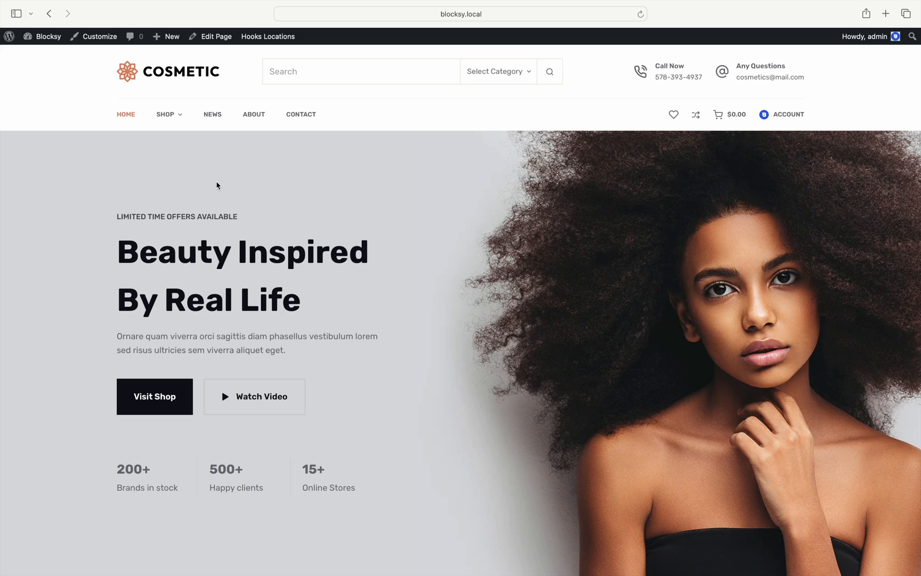
Enable the Product Brands module under Blocksy Extensions > Shop Extra.
left_click(48, 36)
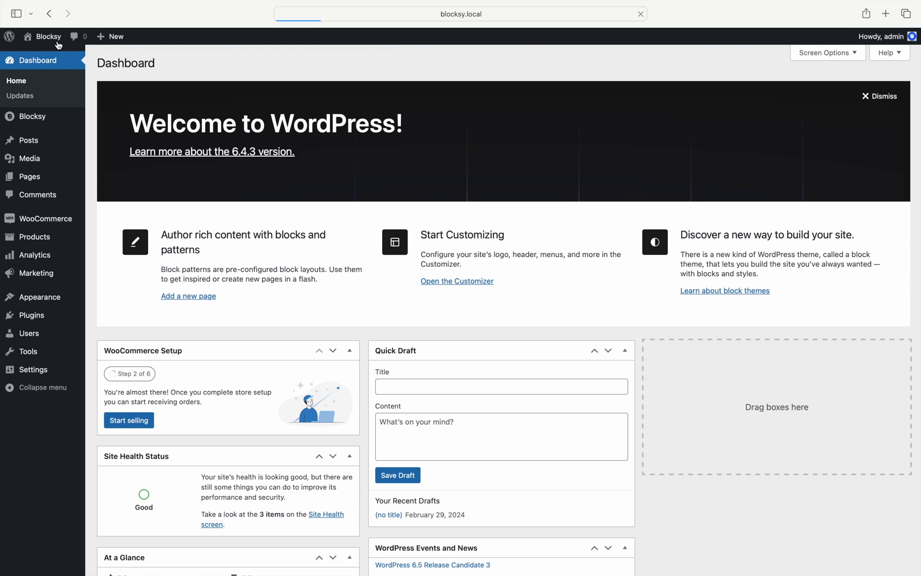
left_click(32, 116)
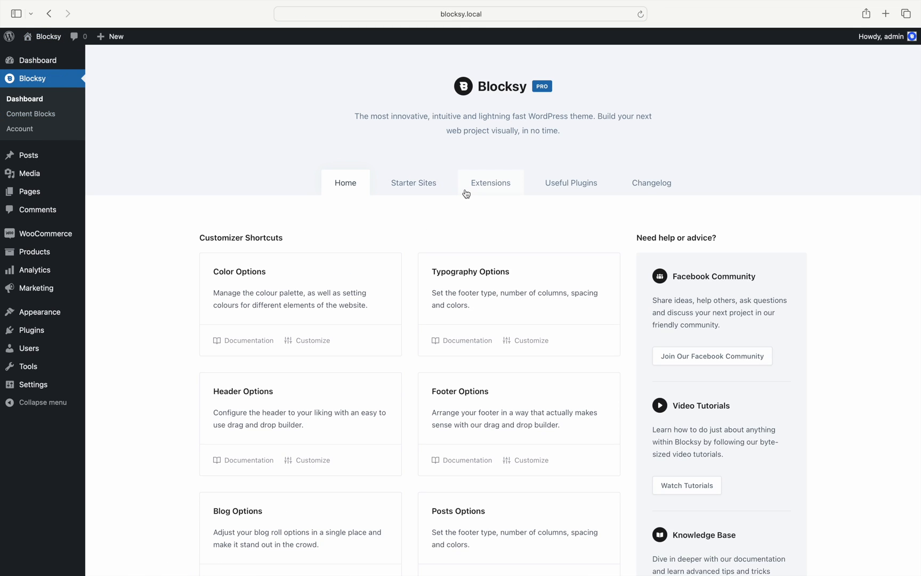
left_click(490, 182)
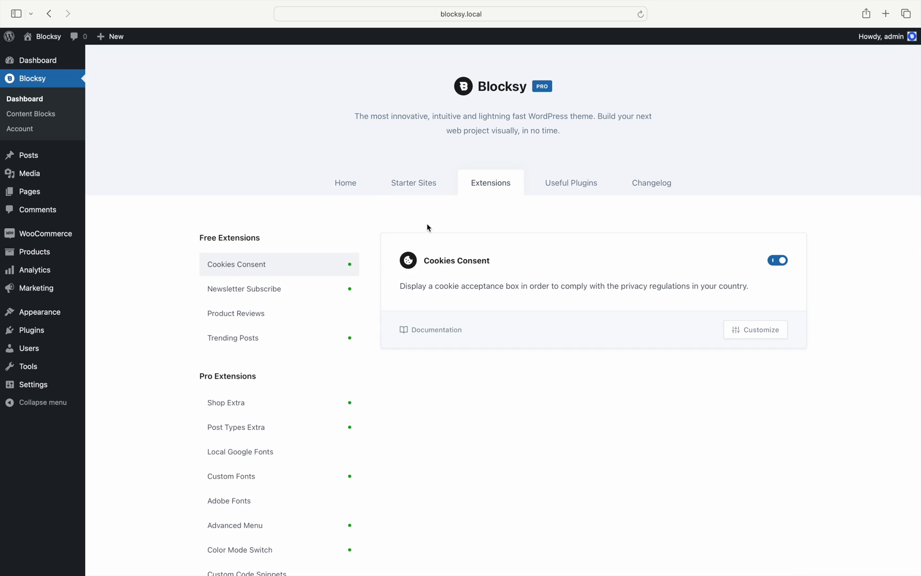
left_click(226, 402)
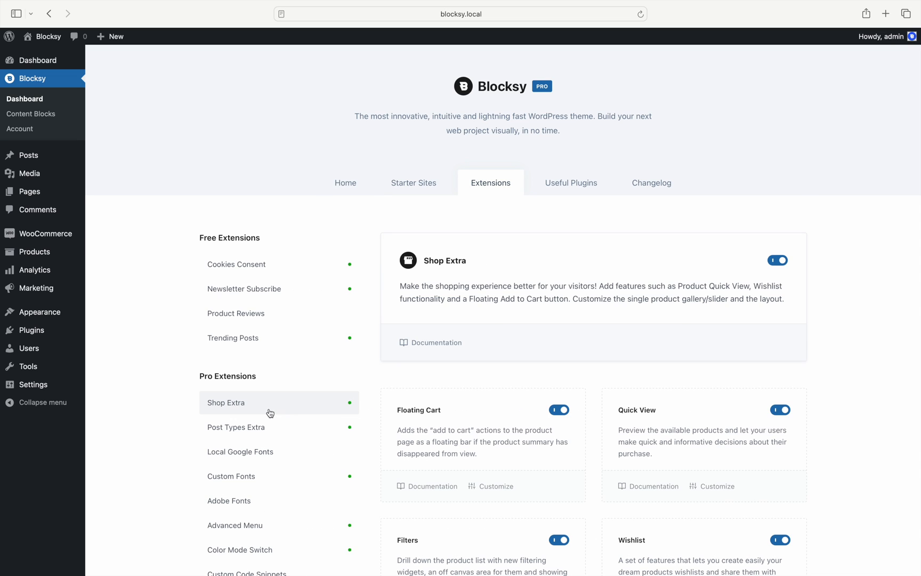
scroll("down", 3)
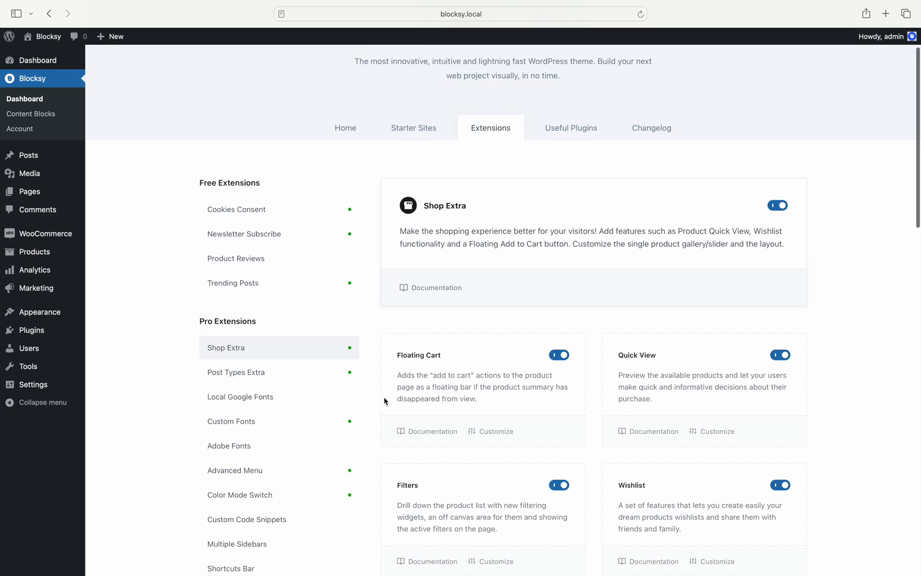
scroll("down", 3)
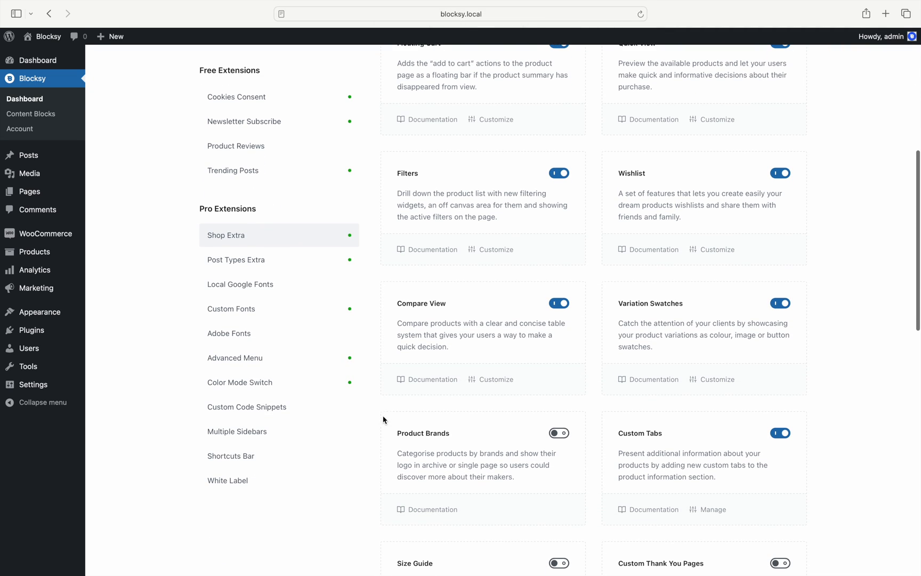
left_click(558, 433)
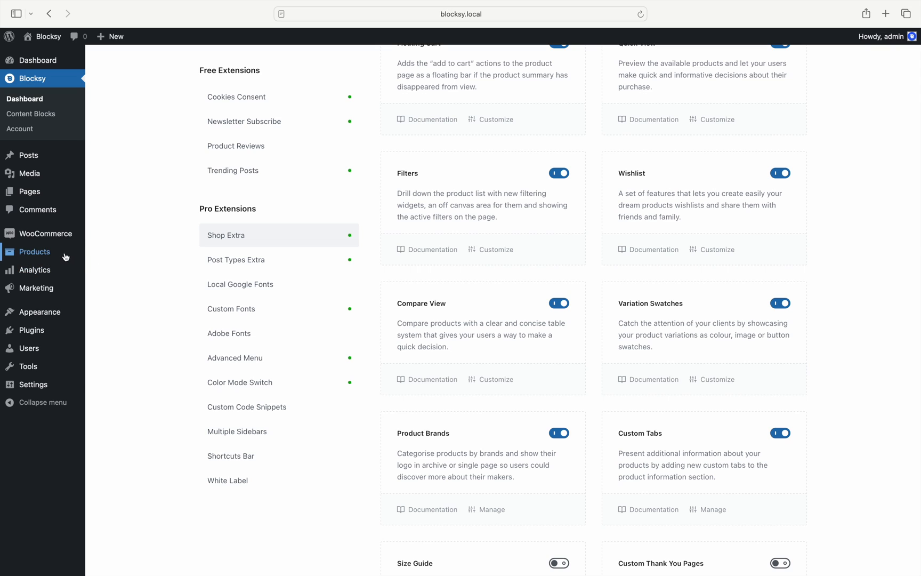
Go to Products > Brands and enter 'Logo Ipsum' as the new brand's name.
left_click(34, 252)
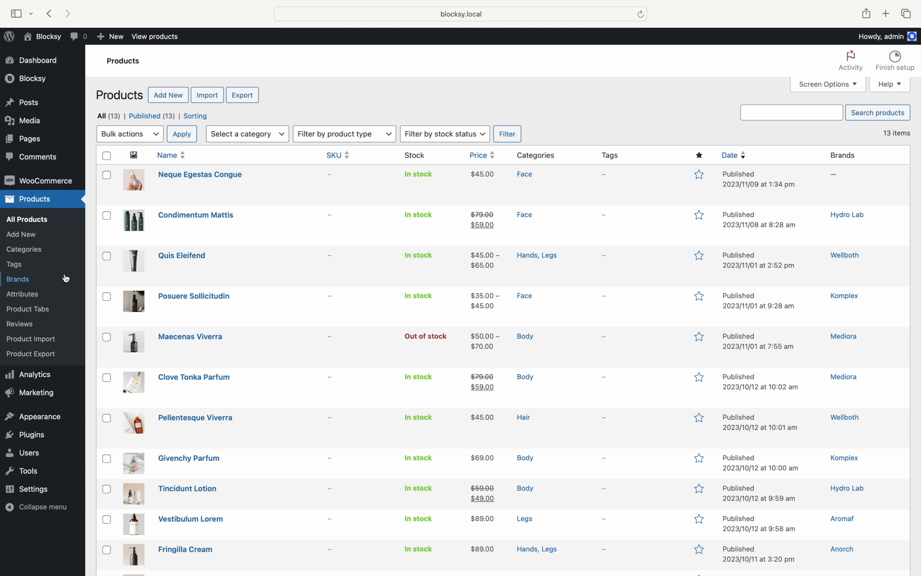
left_click(18, 280)
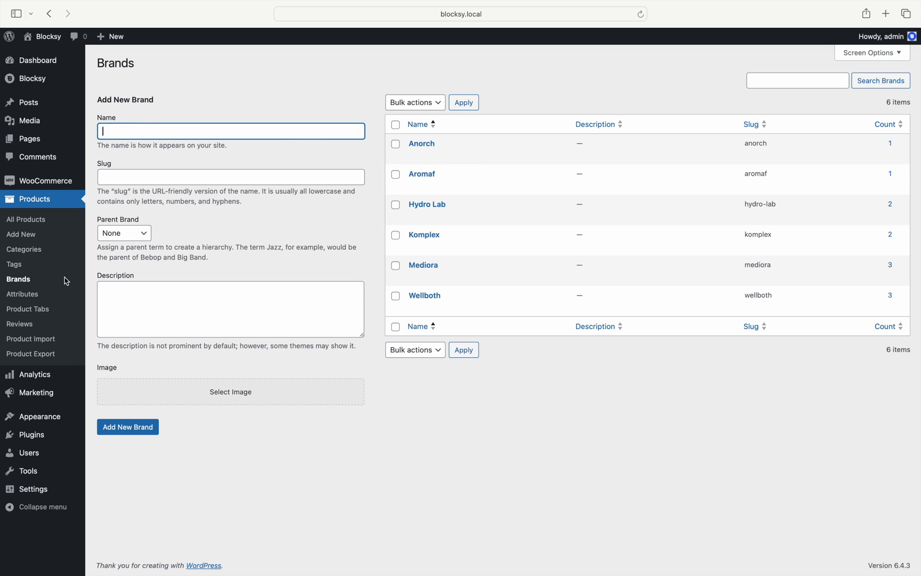
mouse_move(211, 231)
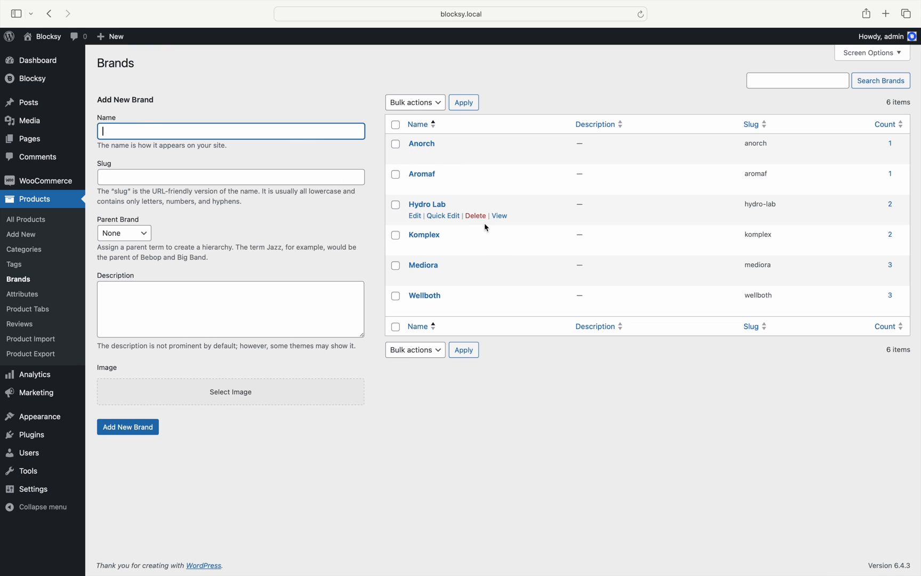
mouse_move(352, 157)
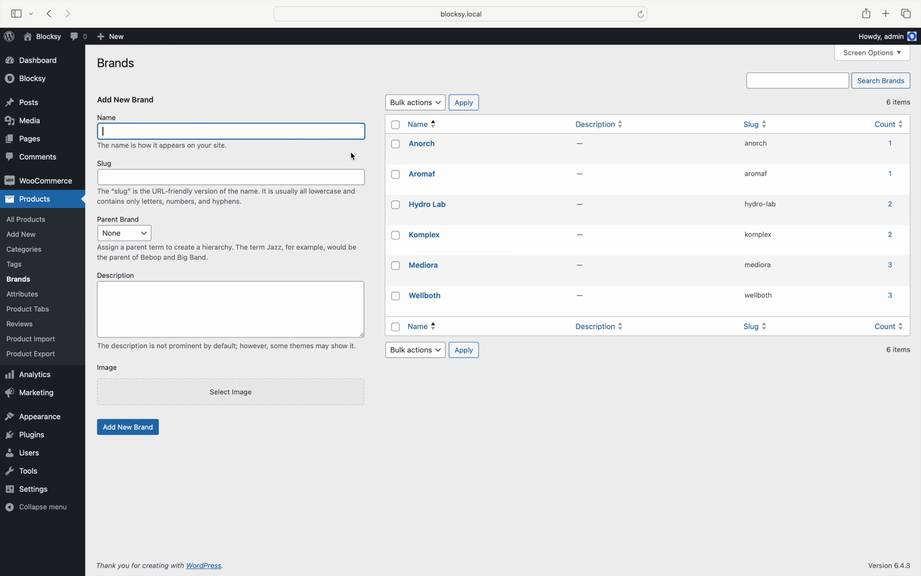
mouse_move(342, 146)
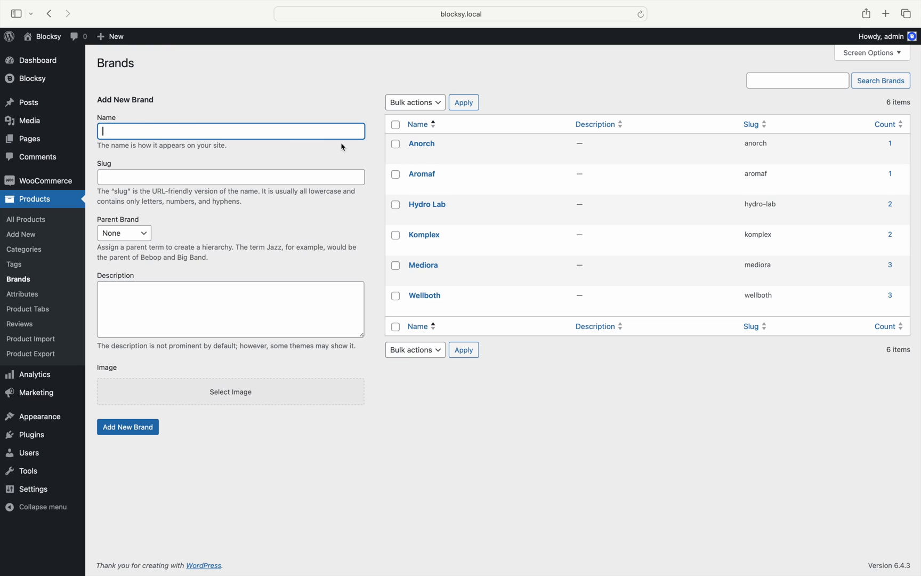
type("Logo Ipsum")
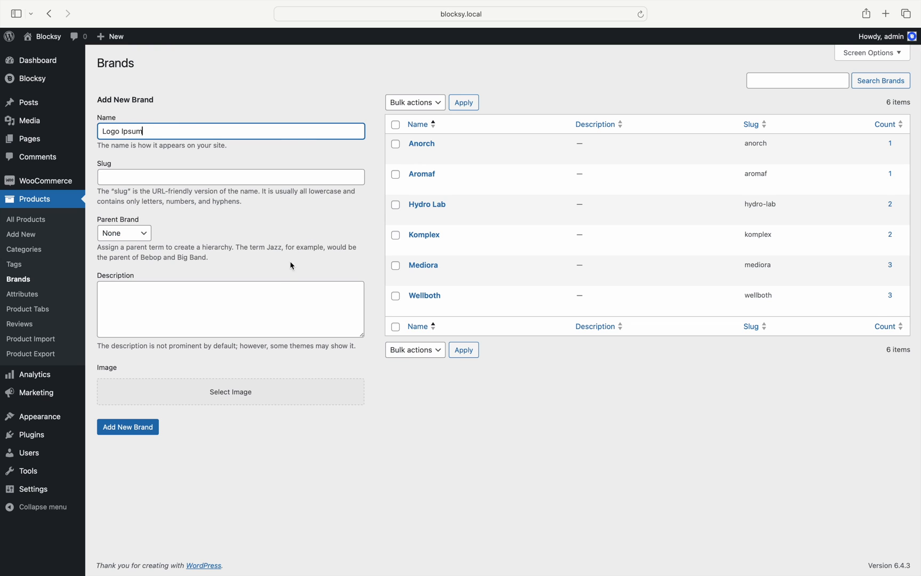
Attach the logoipsum image as the brand logo and save the Logo Ipsum brand.
left_click(230, 393)
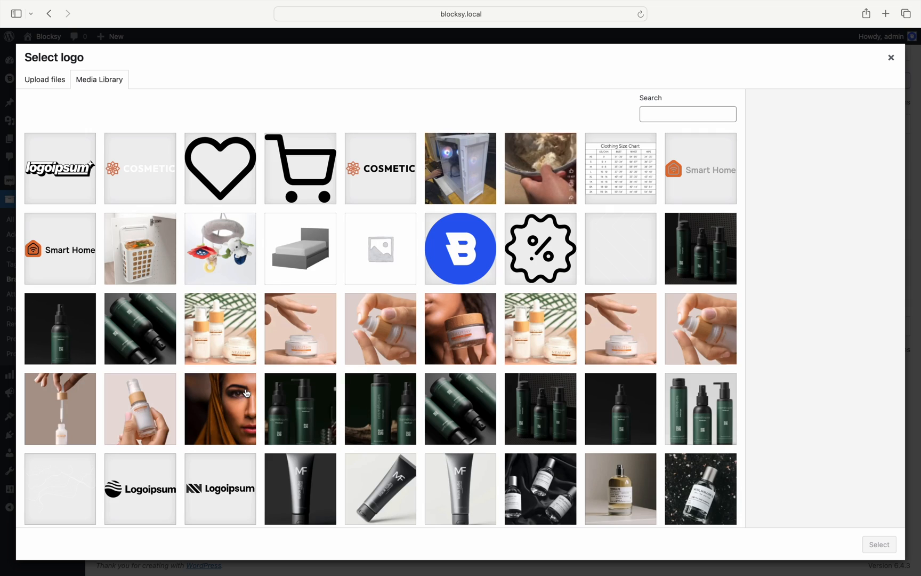
left_click(60, 168)
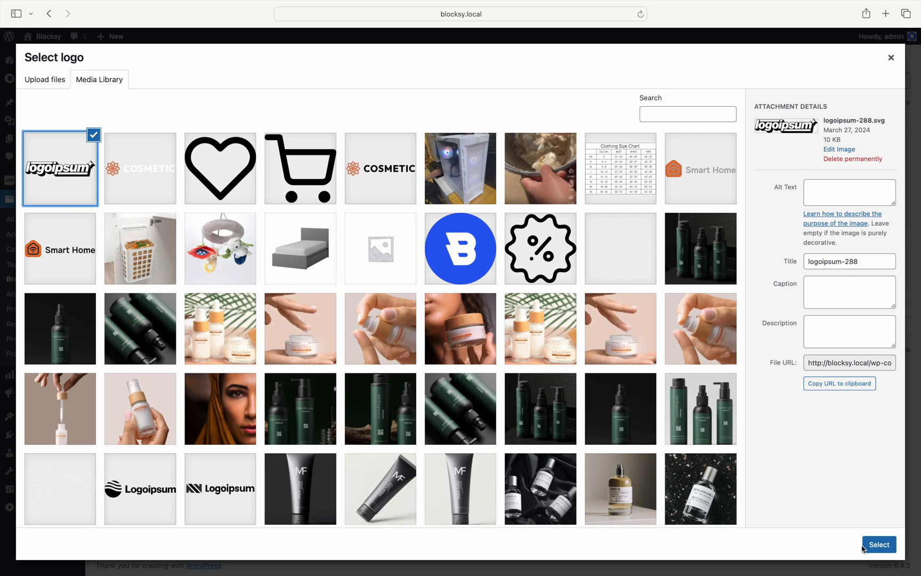
left_click(878, 544)
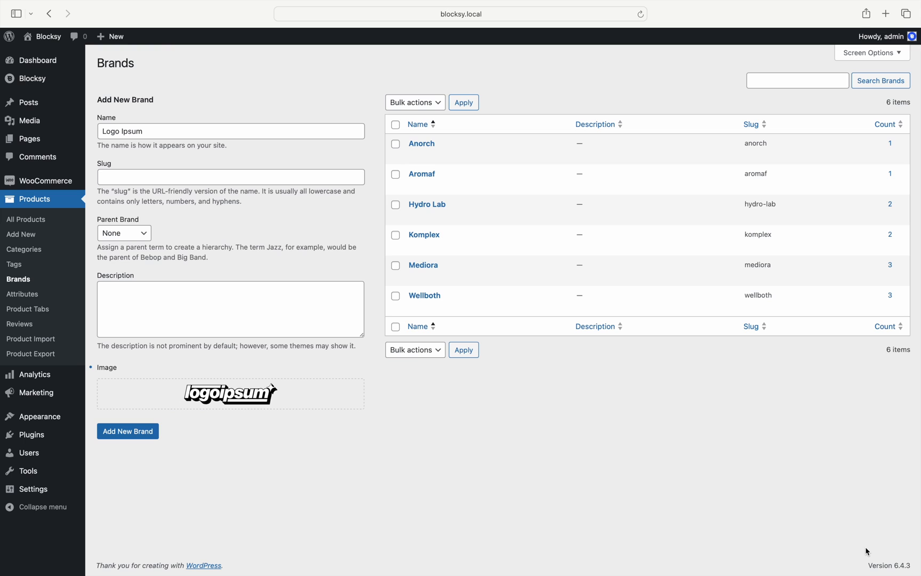
mouse_move(172, 439)
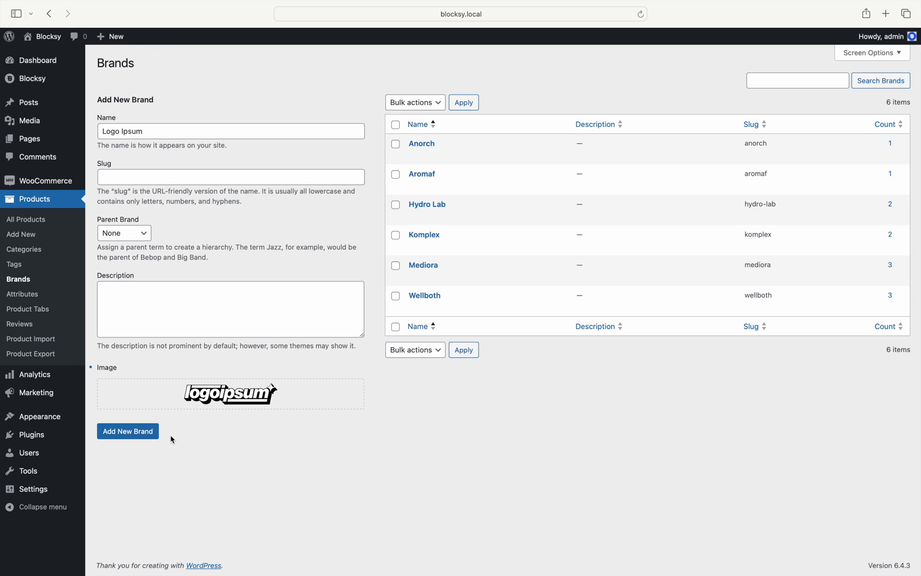
left_click(127, 431)
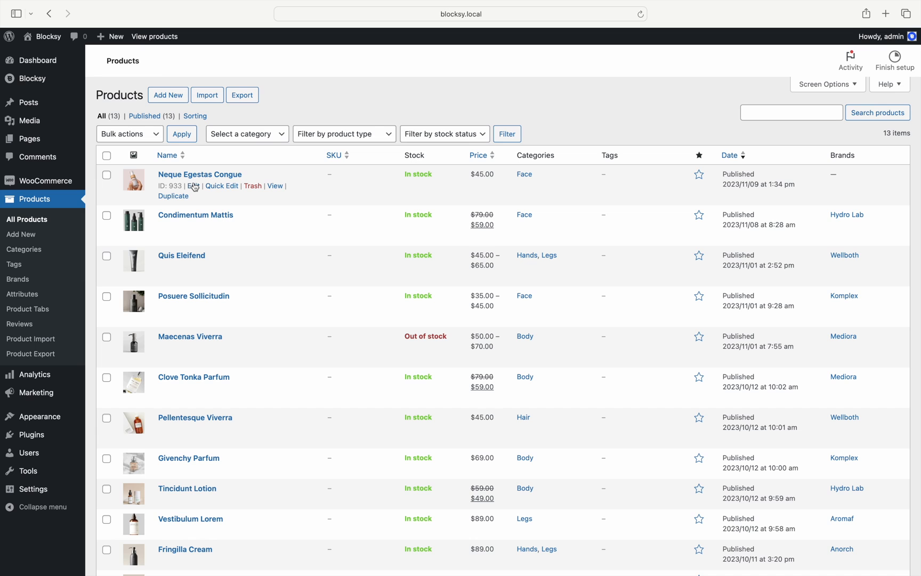
Assign the Logo Ipsum brand to Neque Egestas Congue and update the product.
left_click(193, 185)
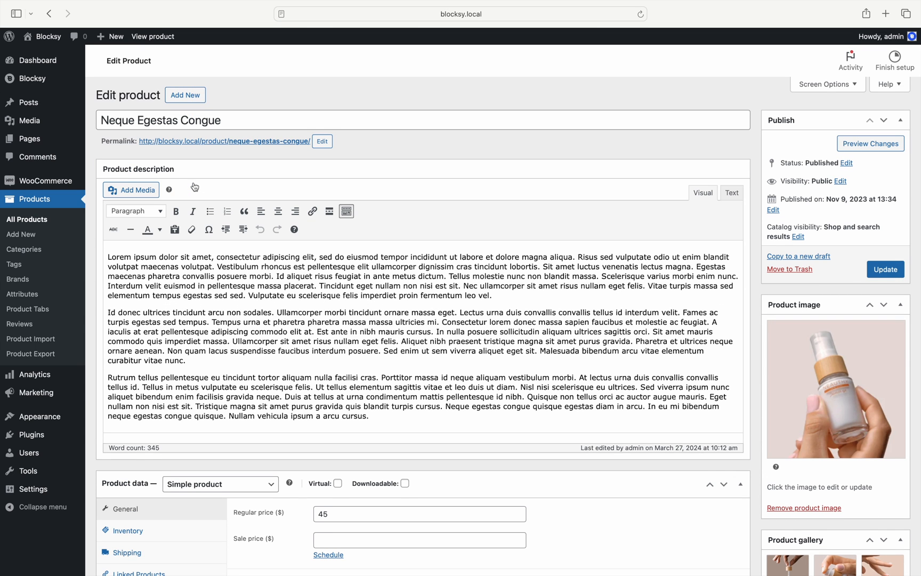
scroll("down", 3)
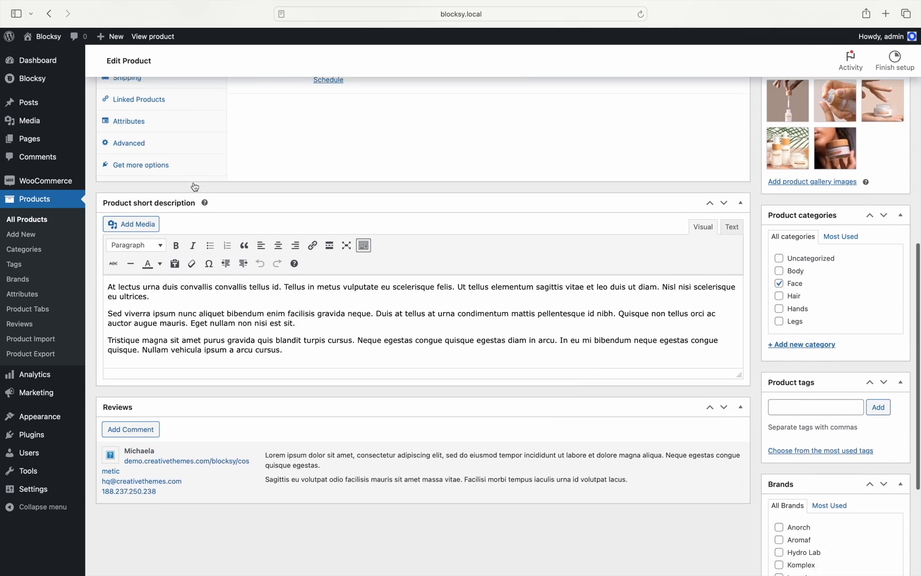
scroll("down", 3)
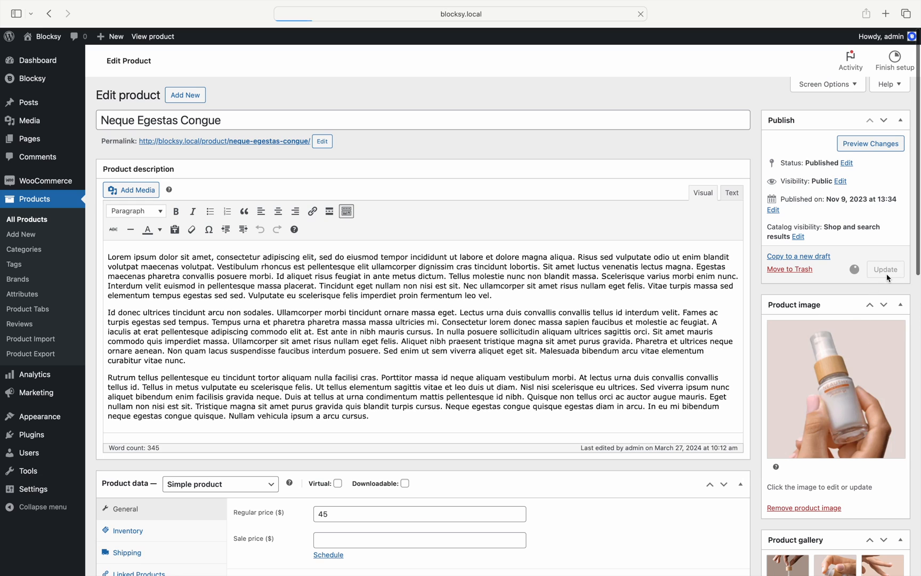
left_click(885, 268)
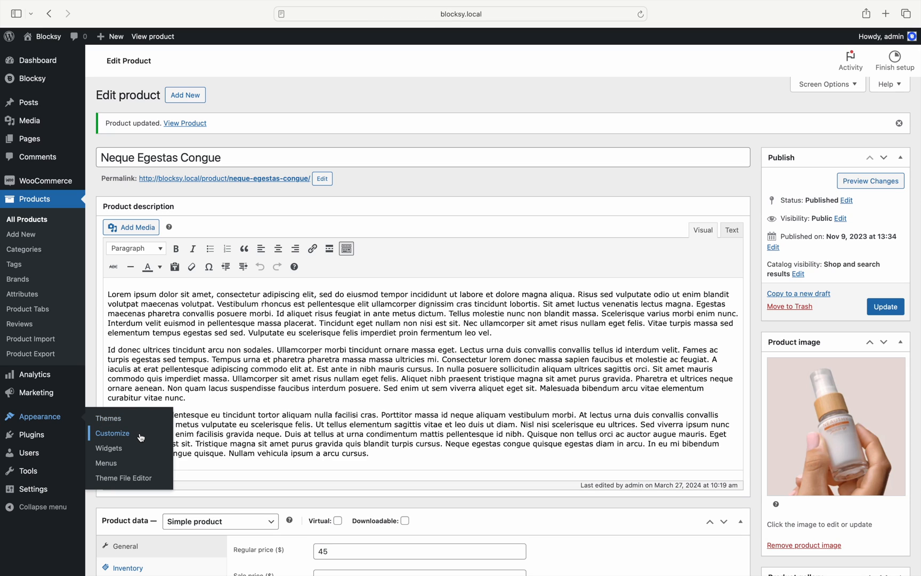
In Customizer Product Archives card options, enable the Brands element on shop cards.
left_click(112, 433)
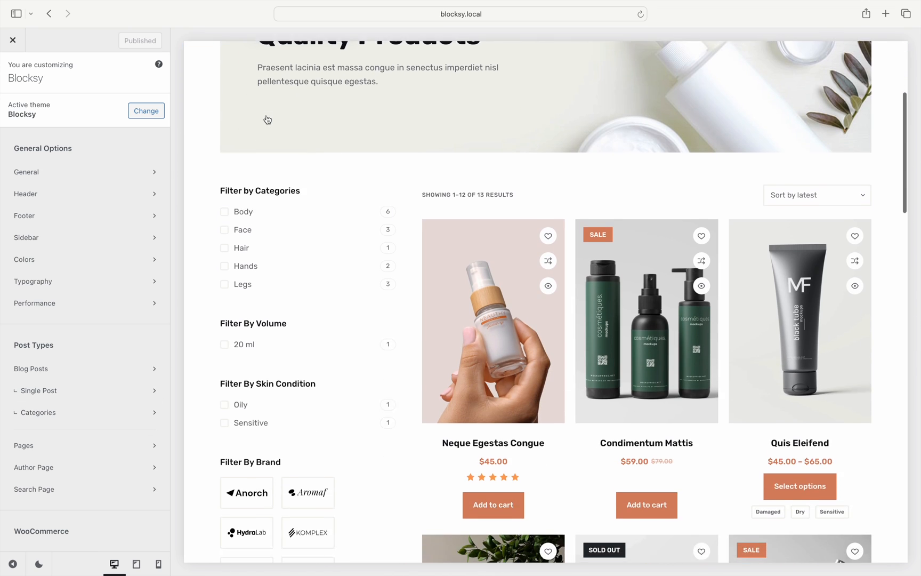
scroll("down", 3)
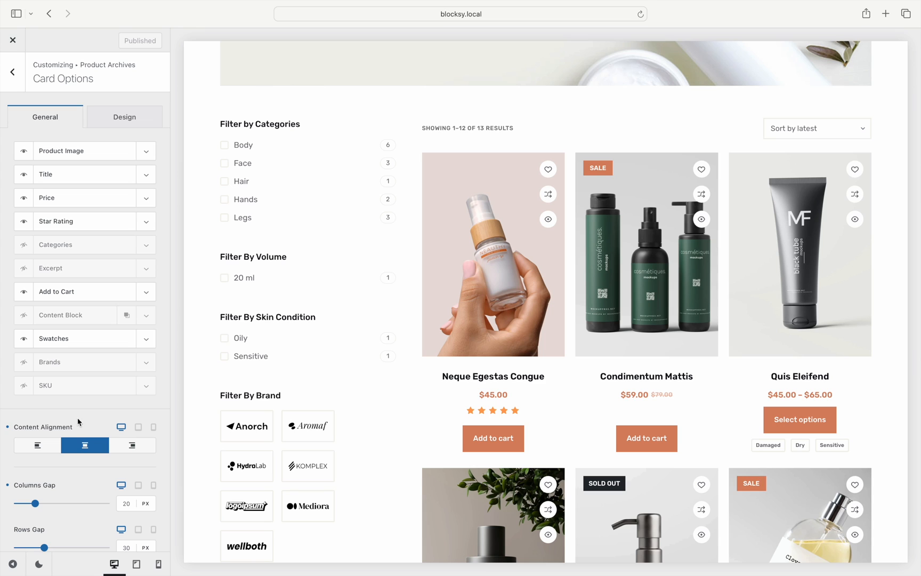
left_click(22, 362)
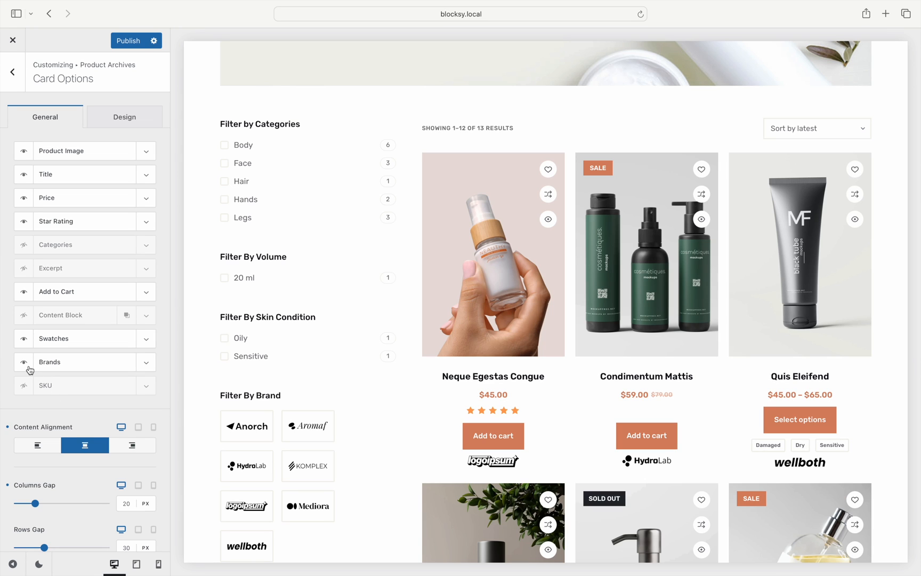
mouse_move(37, 364)
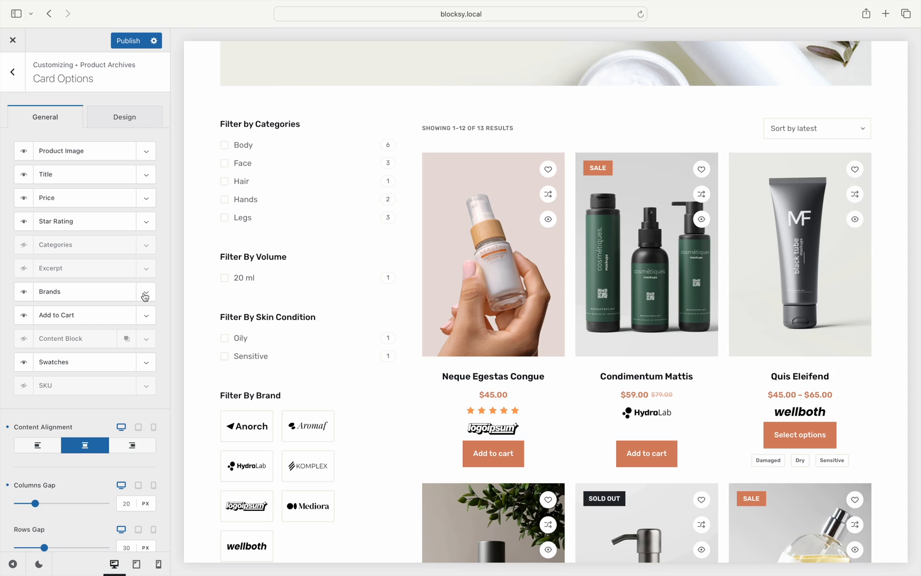
left_click(145, 291)
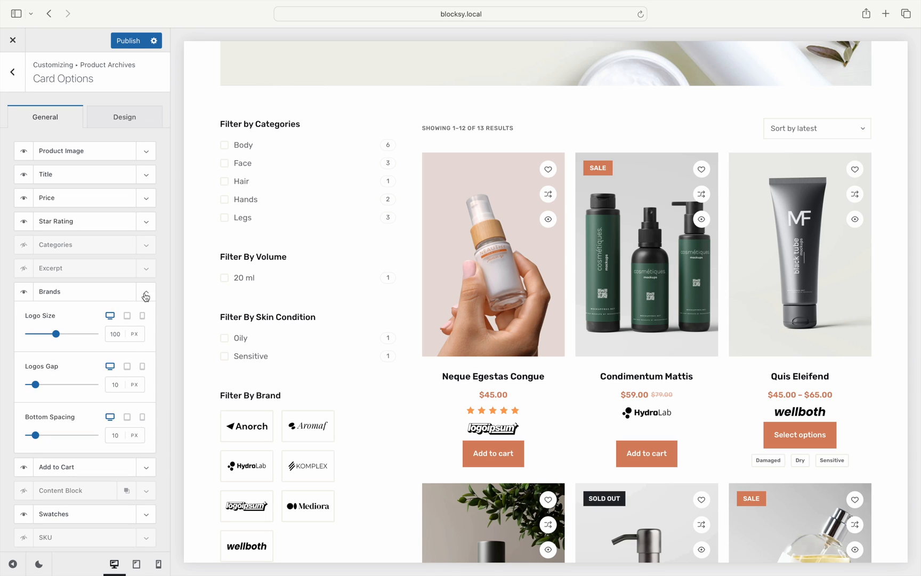
left_click(145, 292)
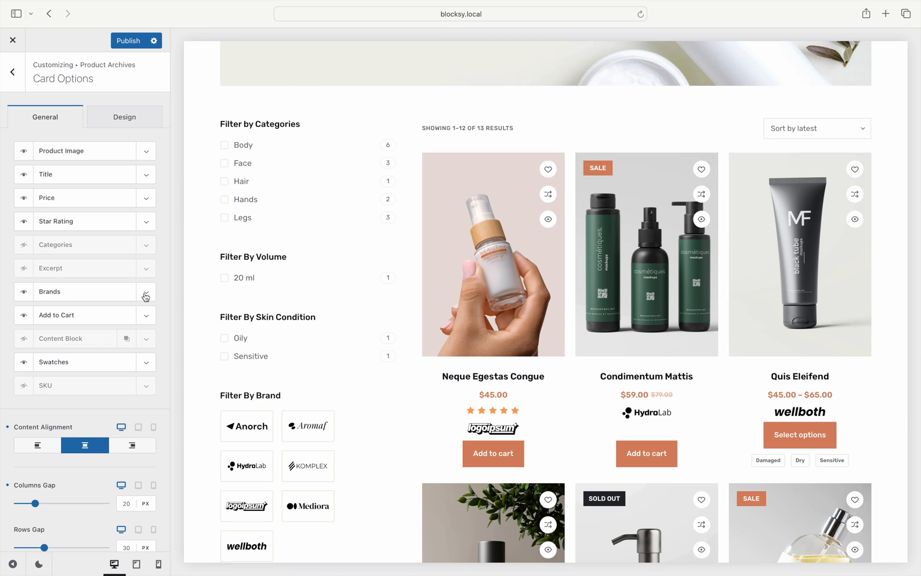
Preview Neque Egestas Congue and enable Brands in Single Product > Product Elements.
left_click(493, 253)
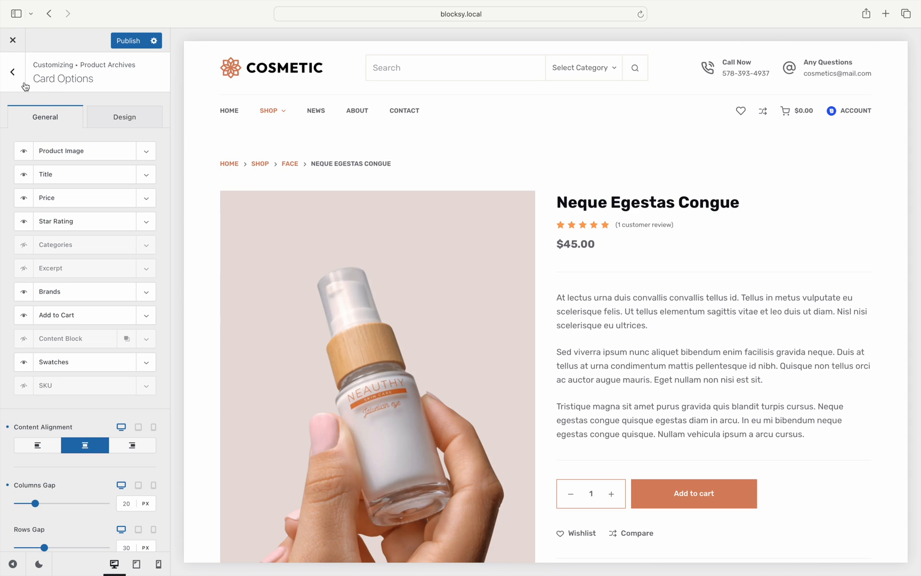
left_click(12, 71)
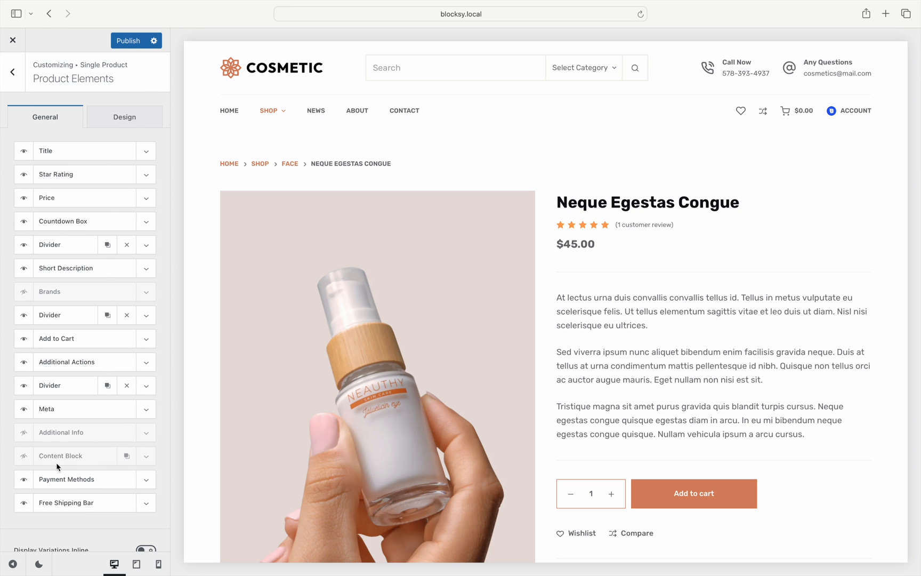
left_click(23, 292)
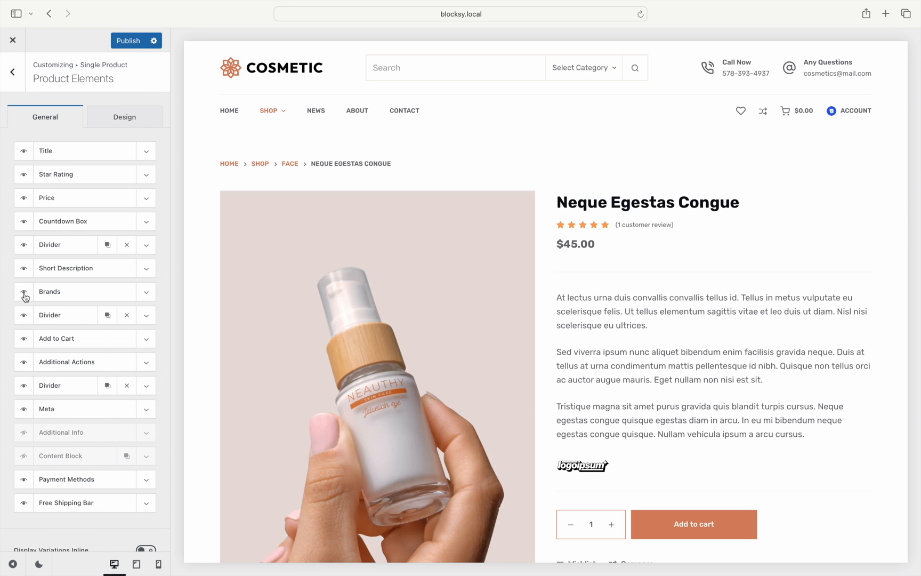